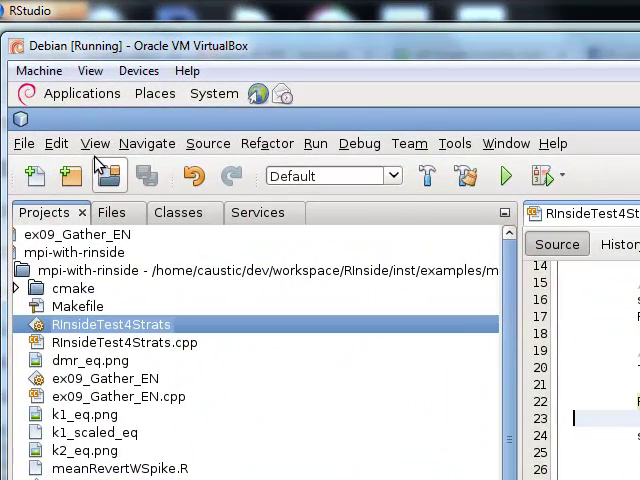
pyautogui.moveTo(100, 165)
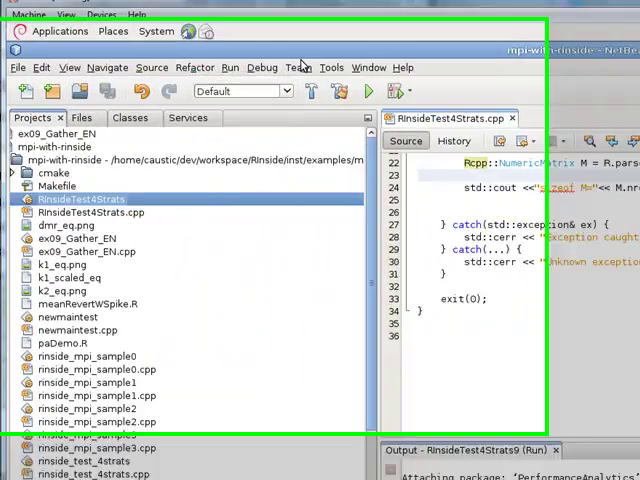
# Step: Scroll through RInsideTest4Strats.cpp, where main creates RInside and sources meanRevertWSpike.R
pyautogui.scroll(-3)
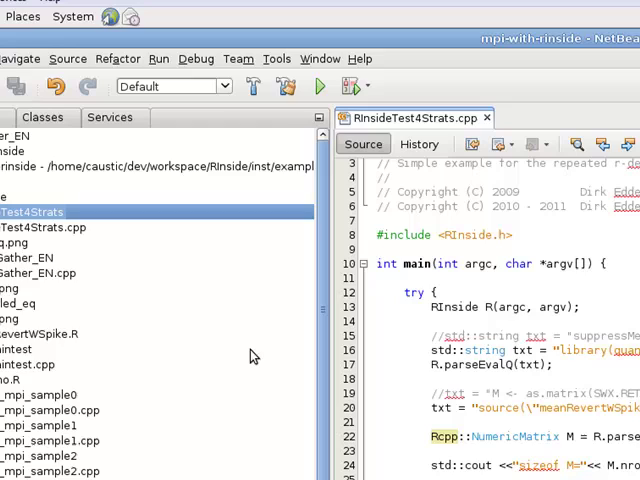
pyautogui.moveTo(410, 135)
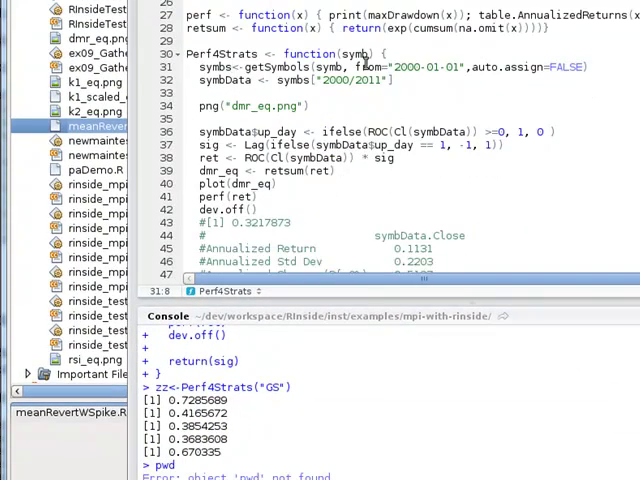
# Step: Select lines 27–28 of meanRevertWSpike.R and maximize the RStudio window
pyautogui.doubleClick(356, 53)
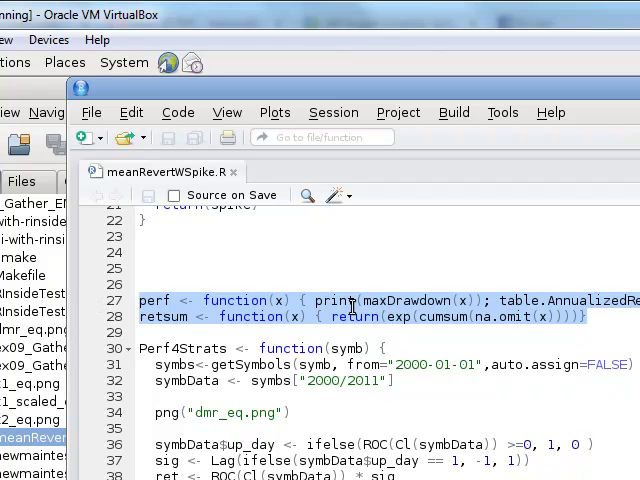
pyautogui.click(451, 300)
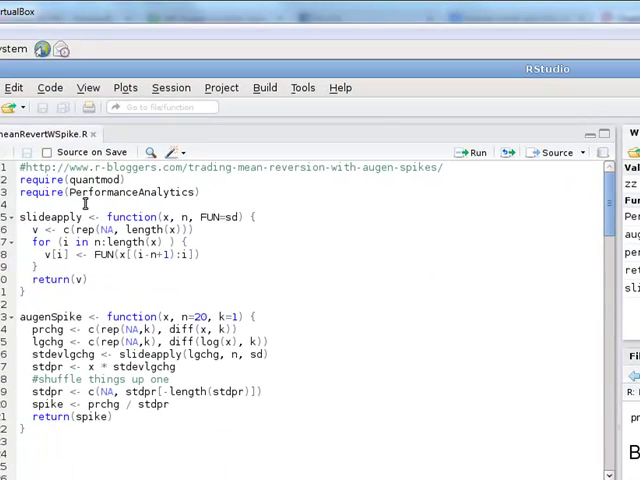
# Step: Highlight the quantmod and PerformanceAnalytics require lines, then scroll down past augenSpike to Perf4Strats
pyautogui.moveTo(30, 179); pyautogui.dragTo(200, 192)
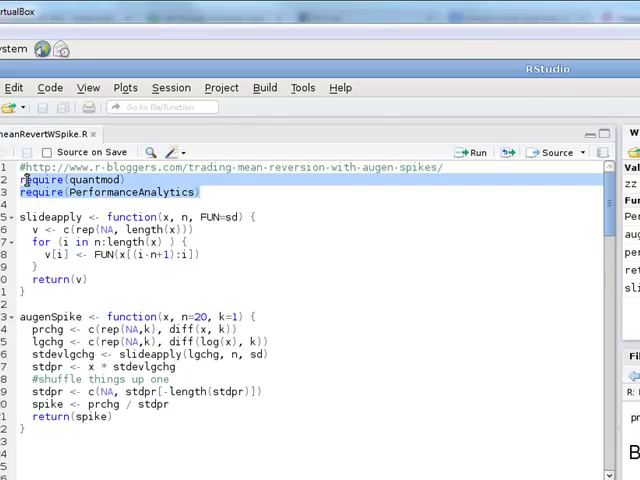
pyautogui.scroll(-3)
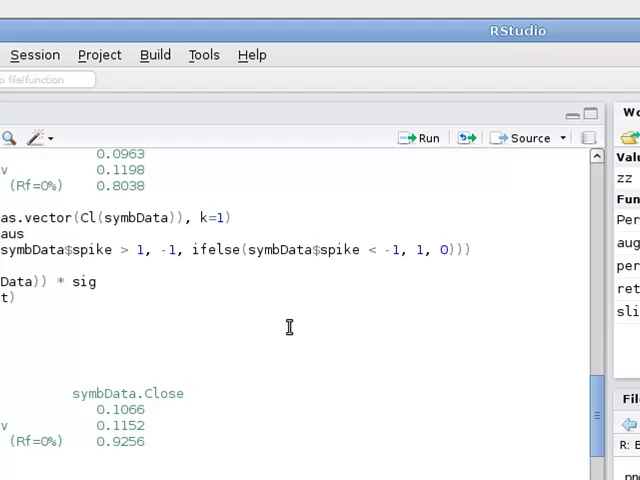
pyautogui.scroll(-3)
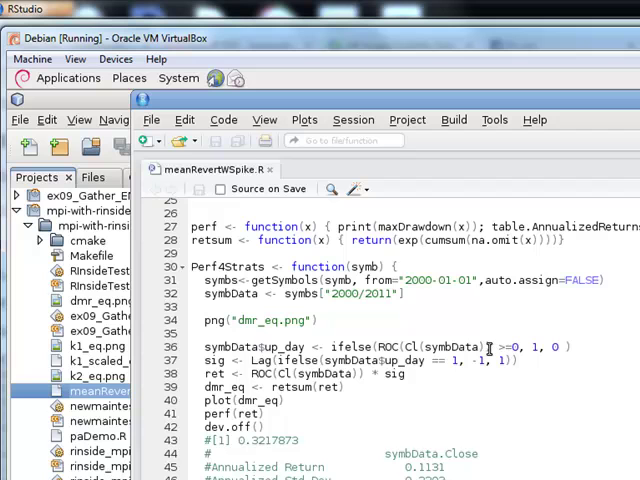
# Step: Select text in the dmr_eq strategy, then scroll to the RSI block writing rsi_eq.png
pyautogui.doubleClick(459, 346)
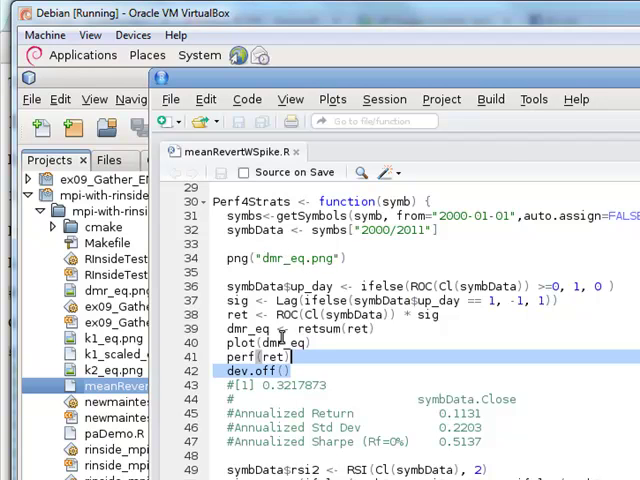
pyautogui.scroll(-3)
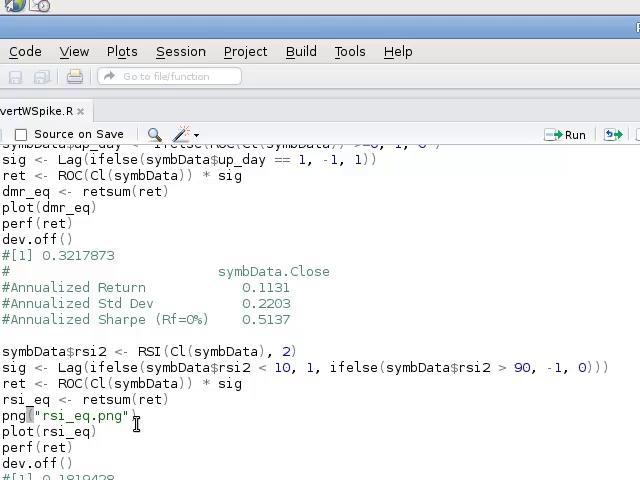
# Step: Scroll to the k=1 spike block and highlight its sig <- Lag(...) signal line
pyautogui.scroll(-3)
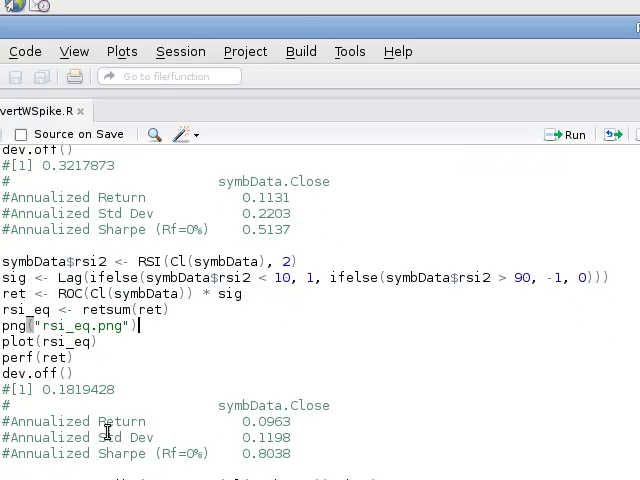
pyautogui.scroll(-3)
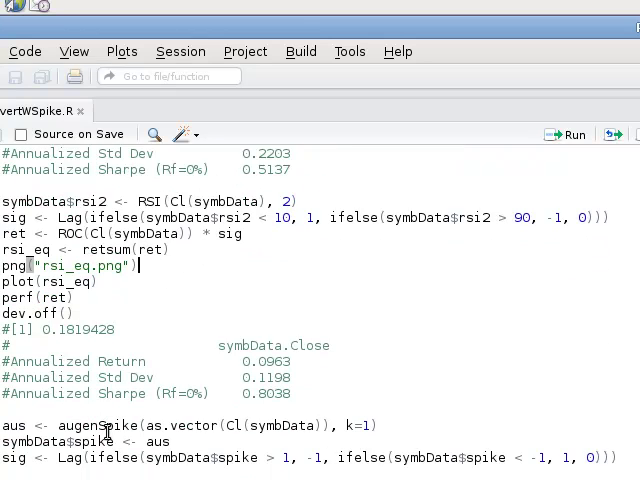
pyautogui.scroll(-3)
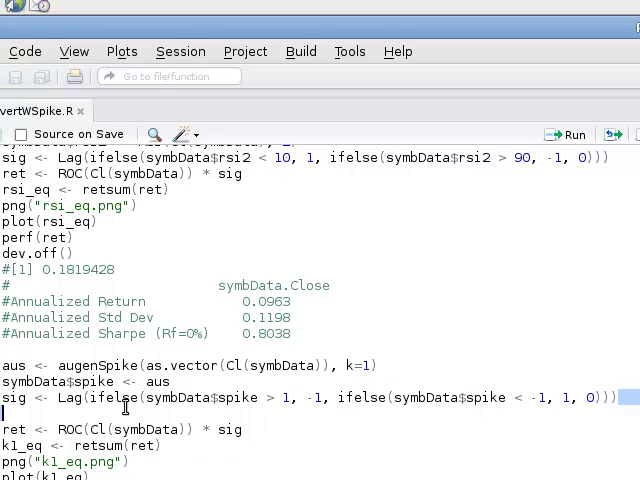
pyautogui.tripleClick(300, 397)
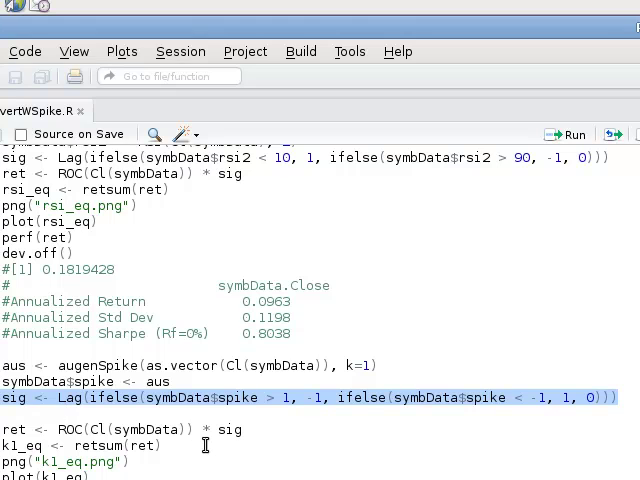
pyautogui.scroll(-3)
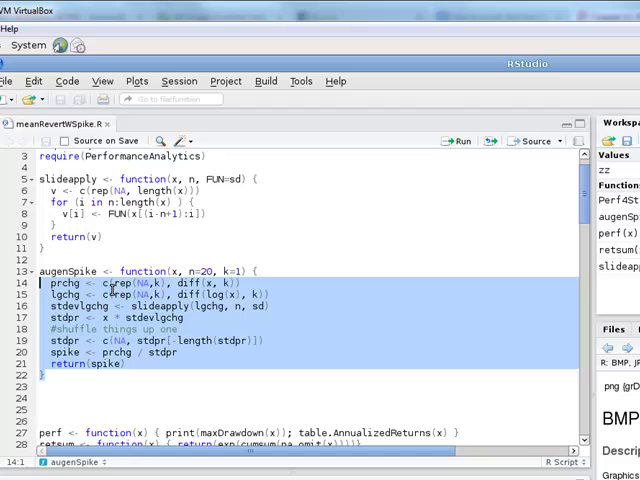
# Step: Scroll down to the k=2 augenSpike strategy block that writes k2_eq.png
pyautogui.scroll(-3)
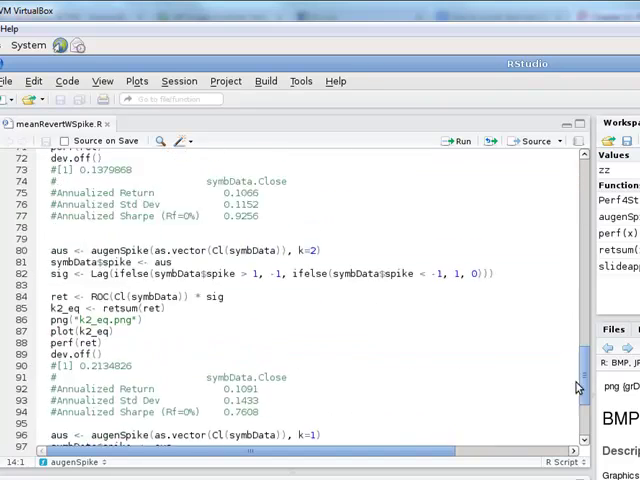
pyautogui.scroll(-3)
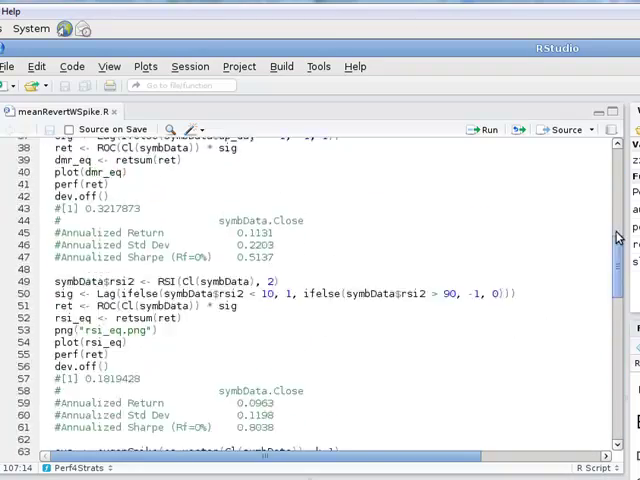
# Step: Scroll the editor while the Console shows the mpi-with-rinside examples working directory
pyautogui.scroll(-3)
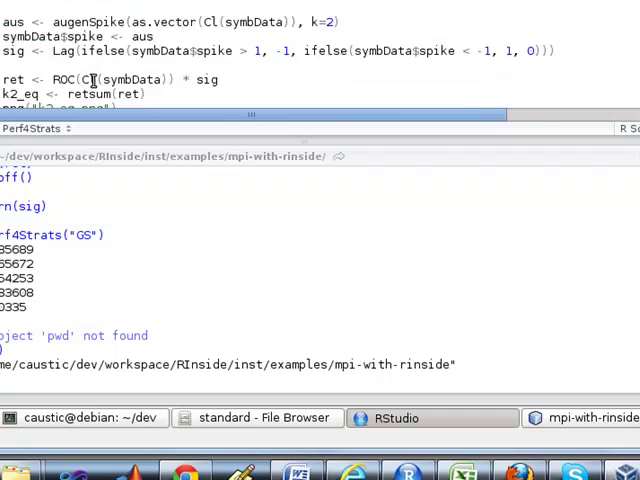
pyautogui.scroll(-3)
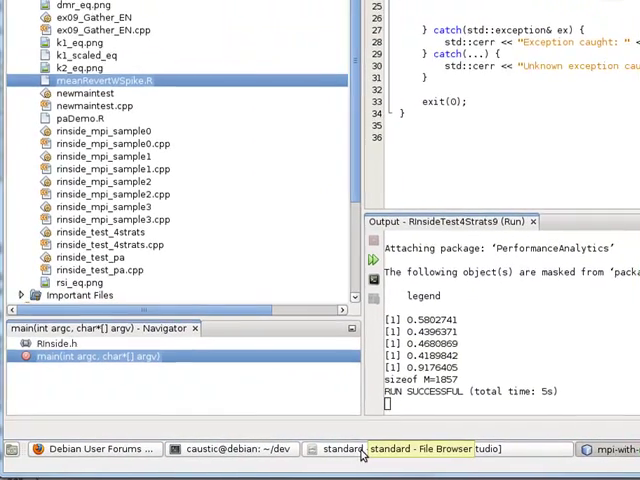
# Step: Delete dmr_eq.png from the mpi-with-rinside project and confirm the deletion
pyautogui.click(72, 43)
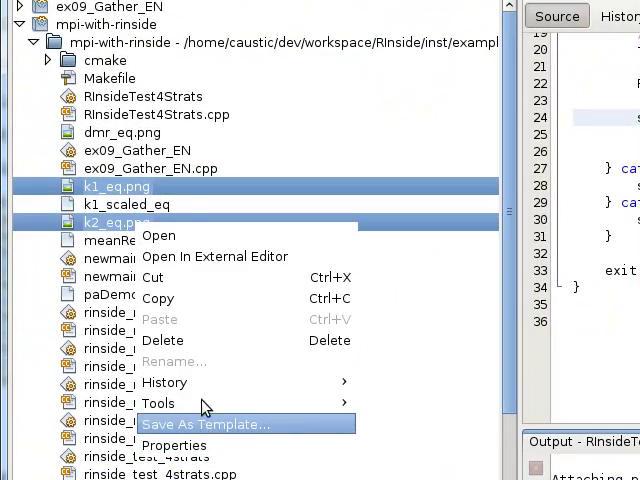
pyautogui.click(162, 340)
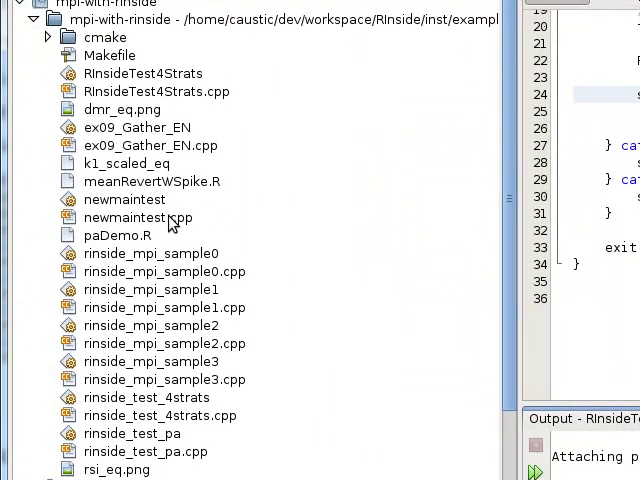
pyautogui.moveTo(240, 248)
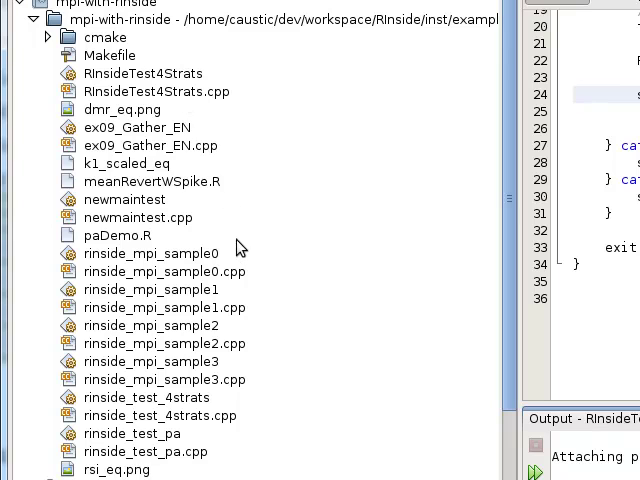
pyautogui.moveTo(206, 454)
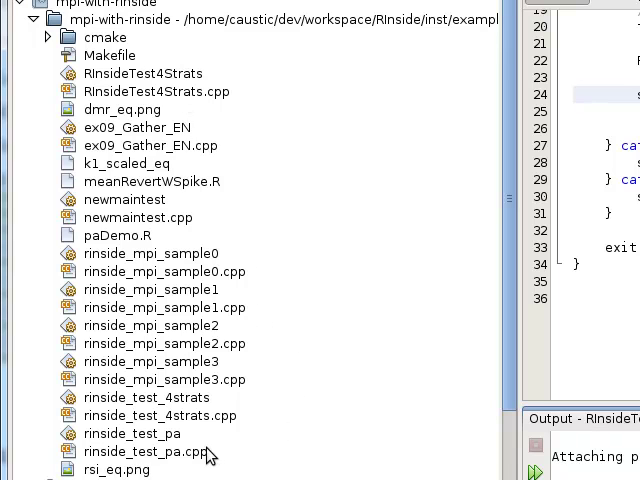
pyautogui.moveTo(165, 260)
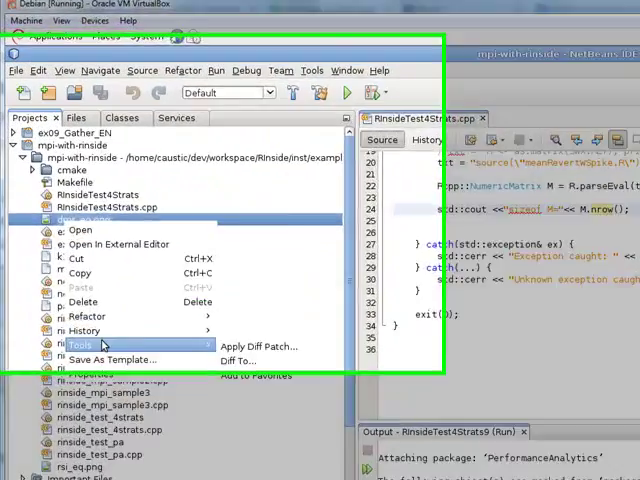
pyautogui.moveTo(140, 383)
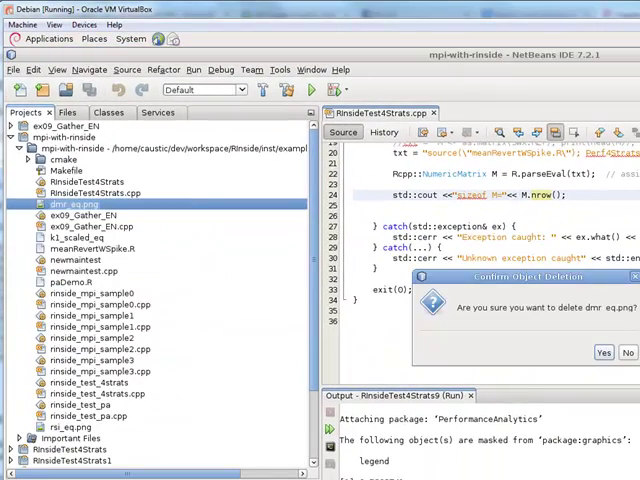
pyautogui.click(603, 352)
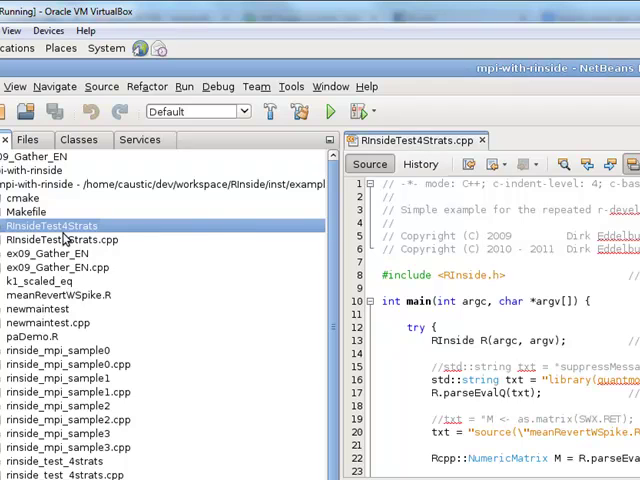
# Step: Build the RInsideTest4Strats executable and verify BUILD SUCCESSFUL in the Output window
pyautogui.rightClick(55, 225)
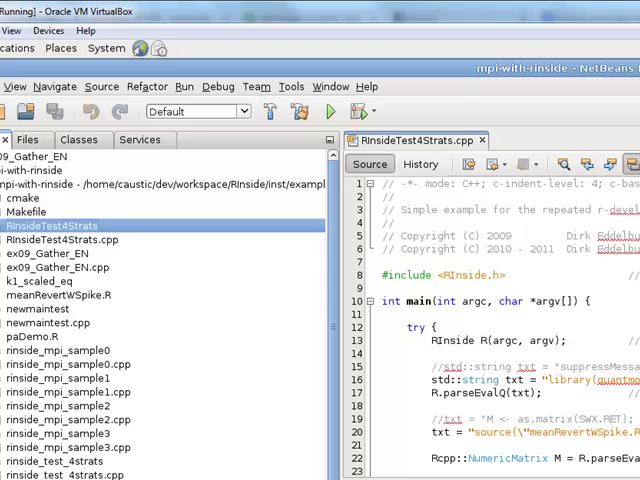
pyautogui.scroll(-3)
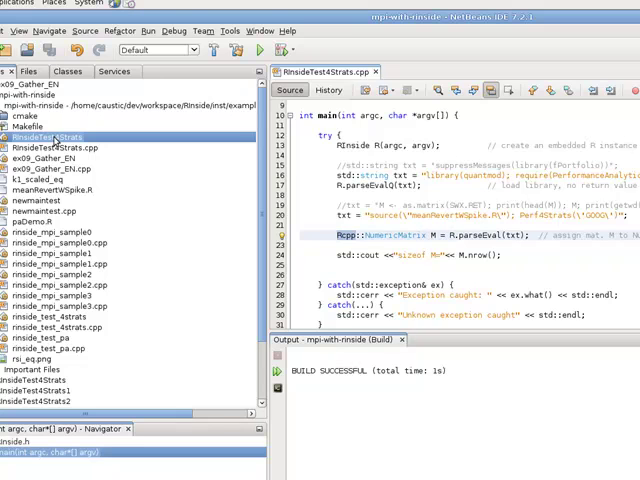
pyautogui.rightClick(55, 137)
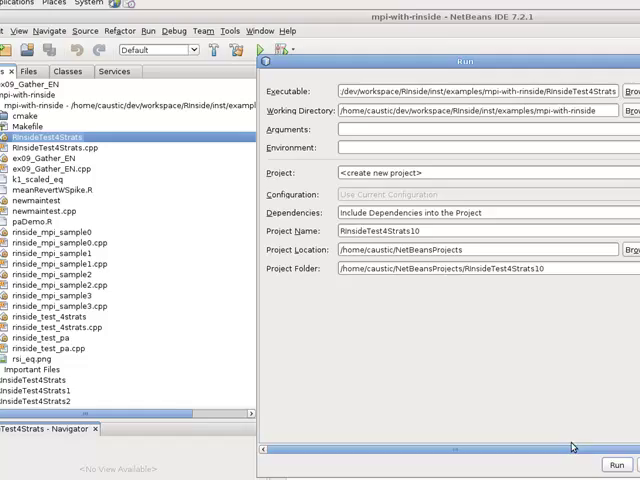
# Step: Run RInsideTest4Strats from the Run dialog and read the sizeof M=1857 output
pyautogui.click(615, 467)
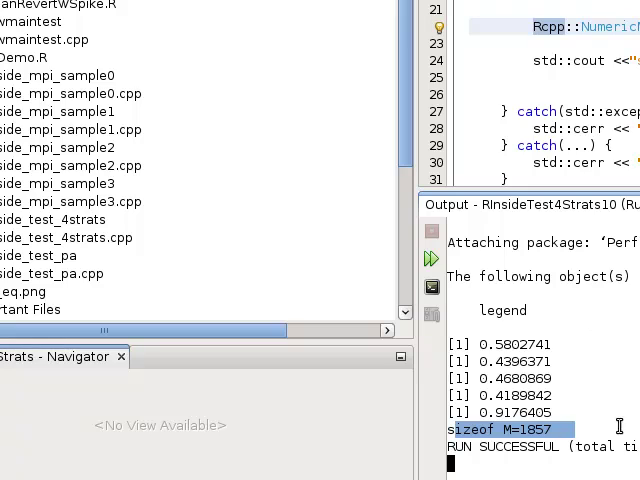
pyautogui.click(390, 427)
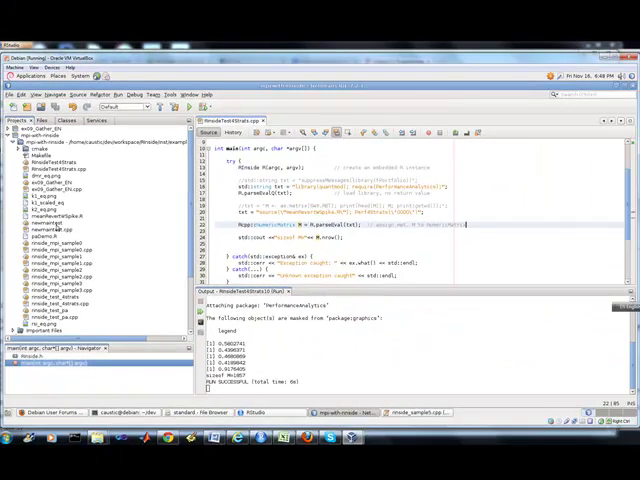
# Step: Select the regenerated k1_eq.png in the refreshed mpi-with-rinside project tree
pyautogui.click(50, 204)
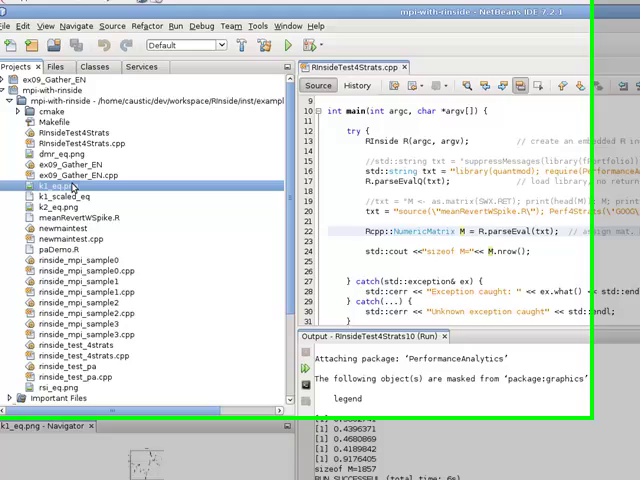
# Step: View the k1_eq.png equity plot, close it, and scroll to main's exception handlers
pyautogui.doubleClick(48, 187)
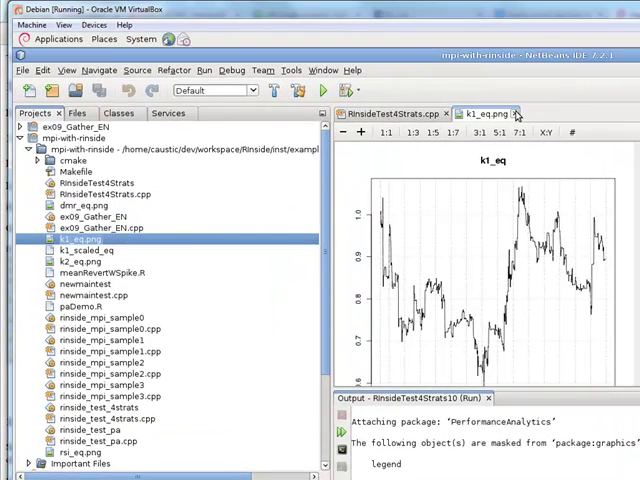
pyautogui.click(521, 113)
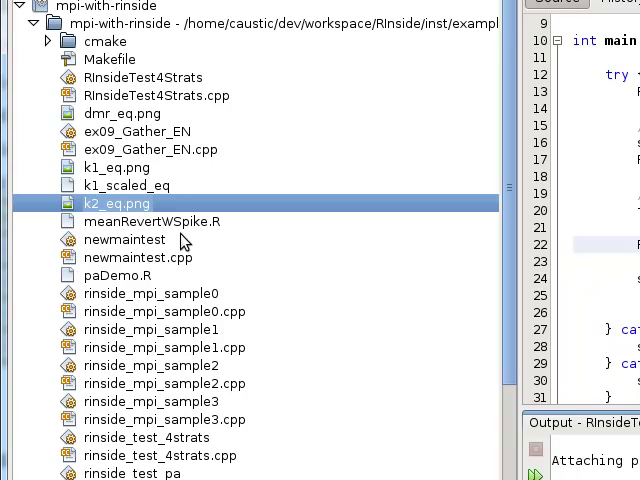
pyautogui.moveTo(162, 289)
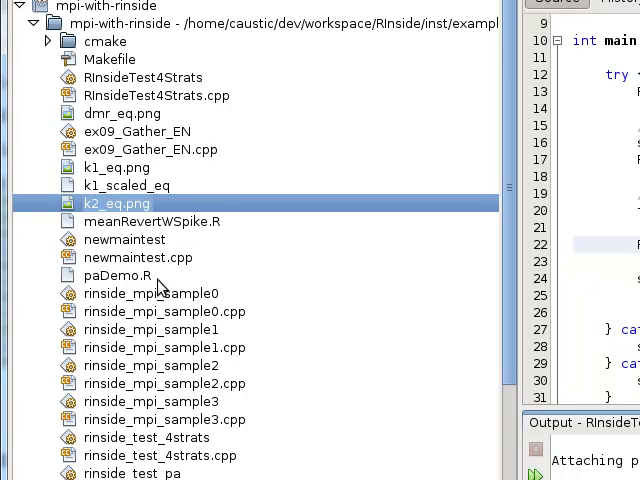
pyautogui.moveTo(258, 121)
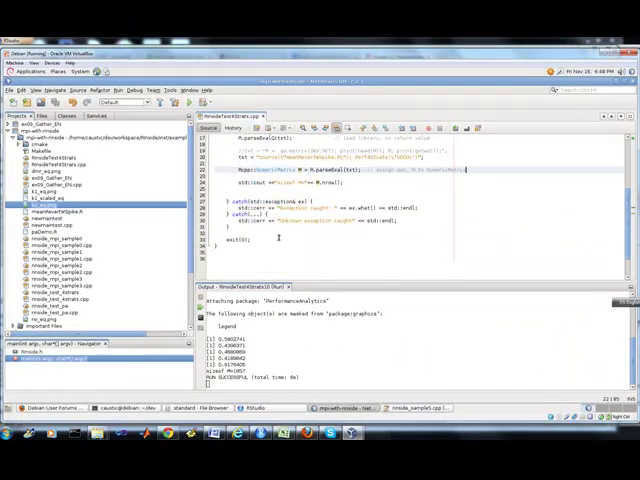
pyautogui.scroll(-3)
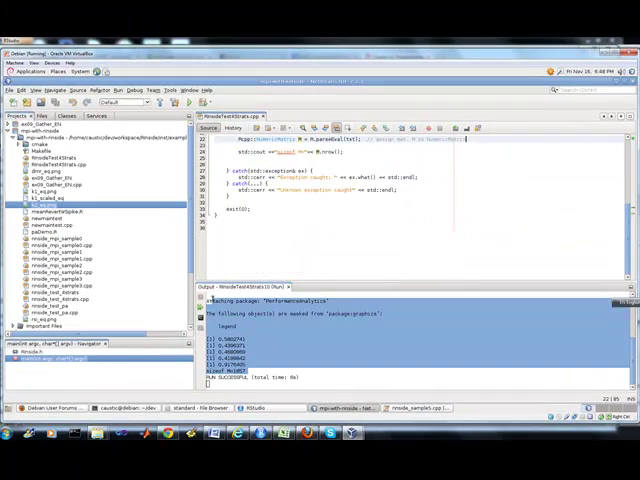
pyautogui.moveTo(389, 262)
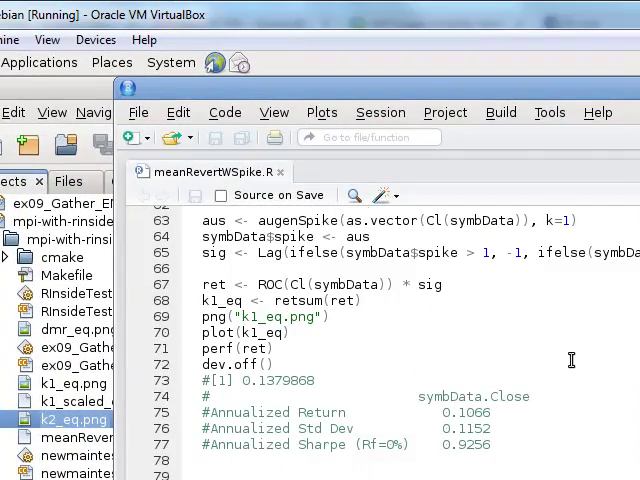
# Step: Scroll up in RInsideTest4Strats.cpp to where NumericMatrix M's row count is printed
pyautogui.scroll(3)
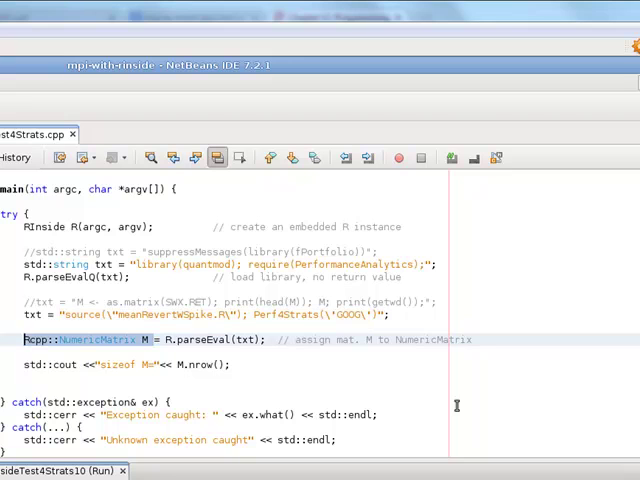
pyautogui.scroll(-3)
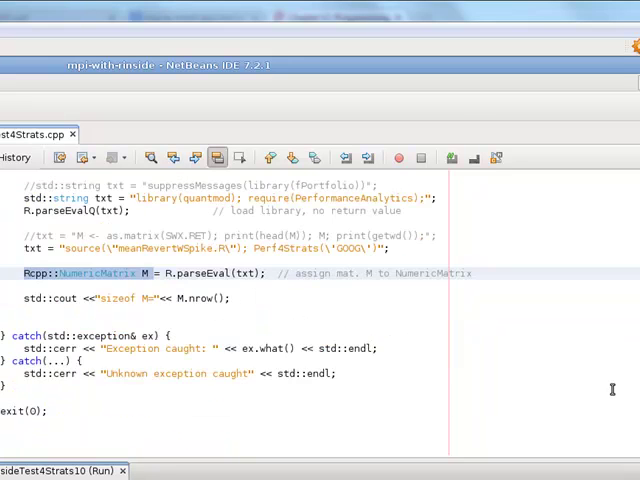
pyautogui.scroll(-3)
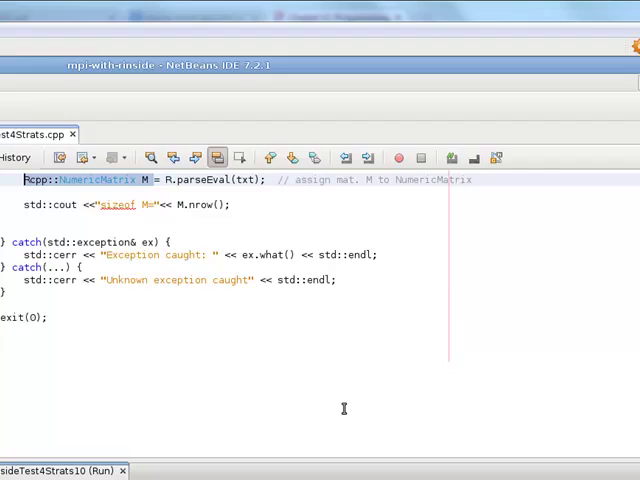